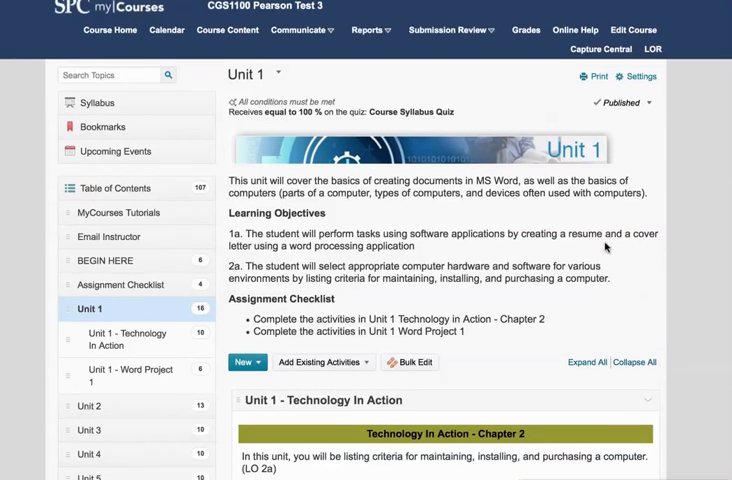
- Scroll through the Unit 1 content past Technology in Action to the Word Project 1 topic list
scroll(down, 3)
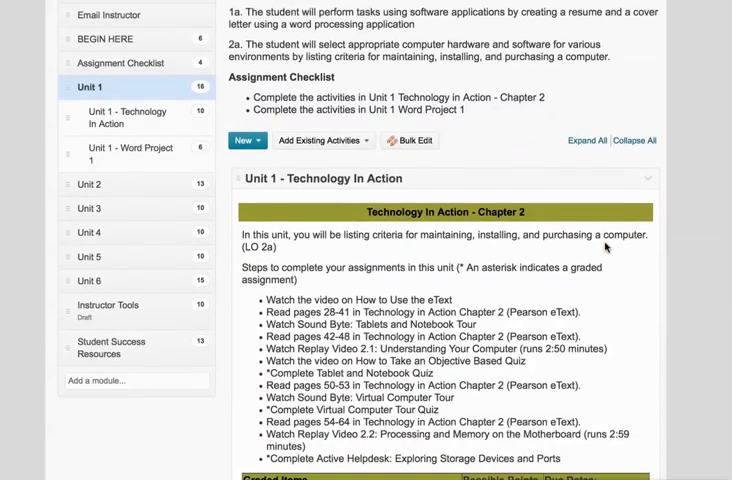
scroll(down, 3)
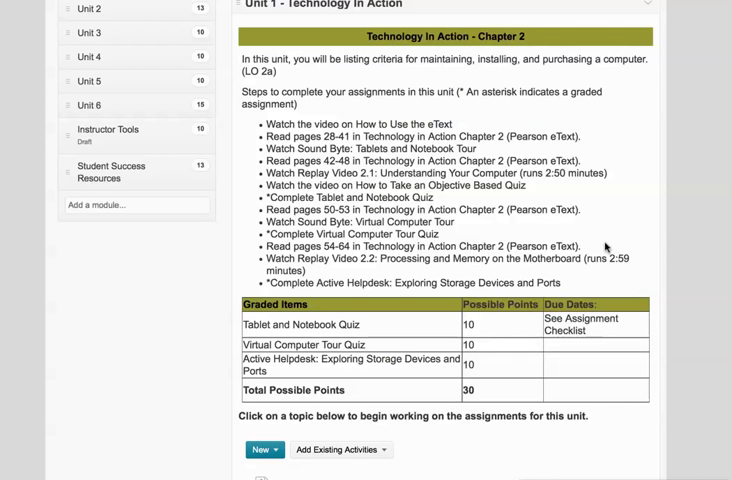
scroll(down, 3)
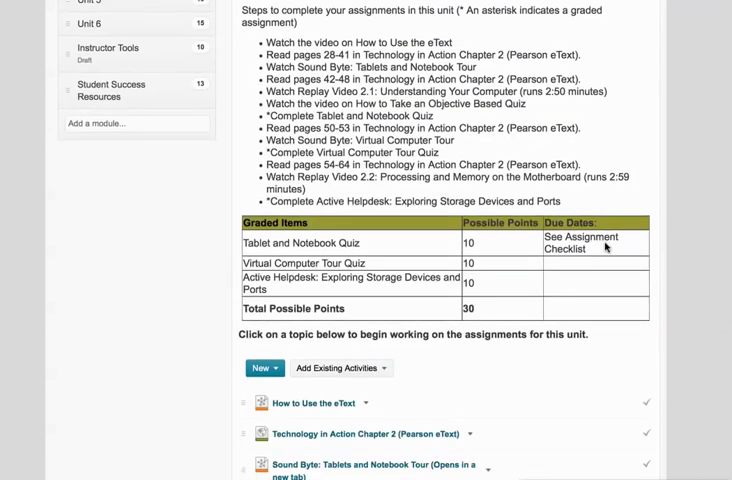
scroll(down, 3)
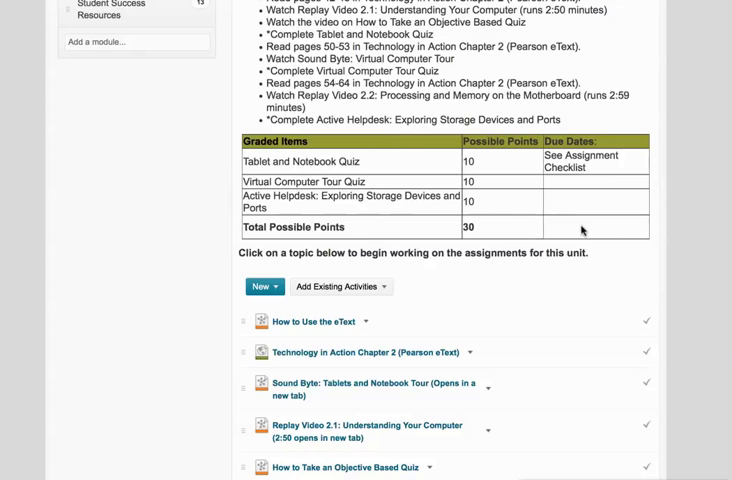
scroll(down, 3)
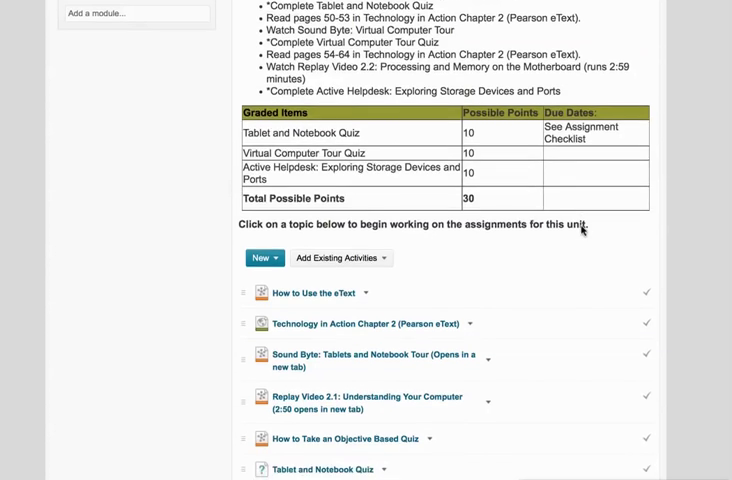
scroll(down, 3)
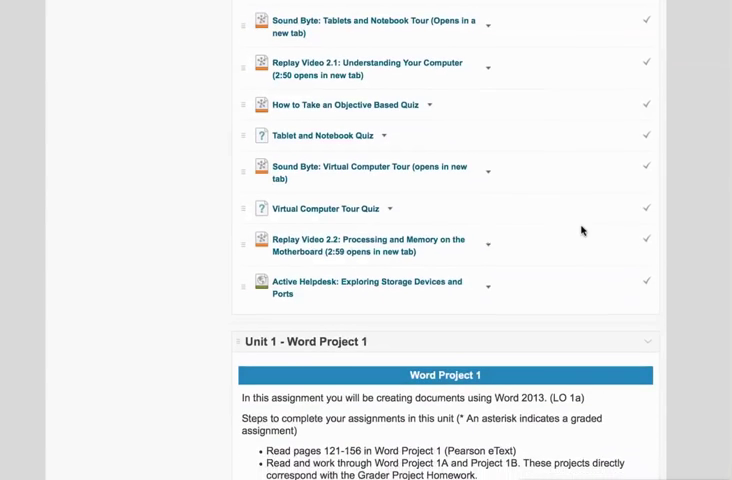
scroll(down, 3)
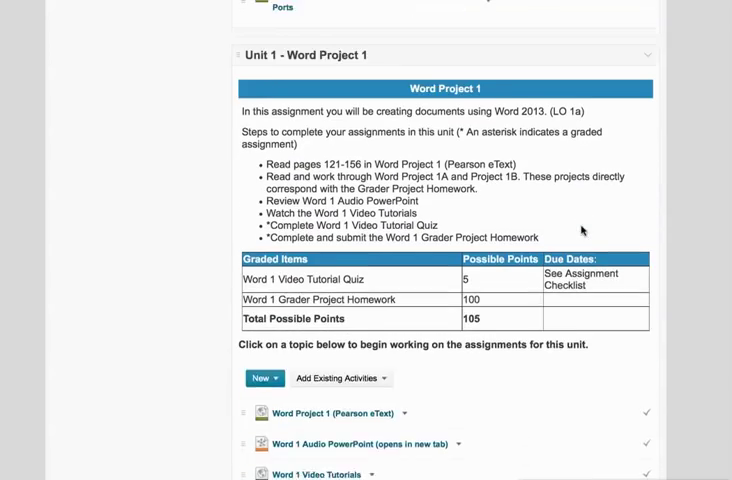
scroll(down, 3)
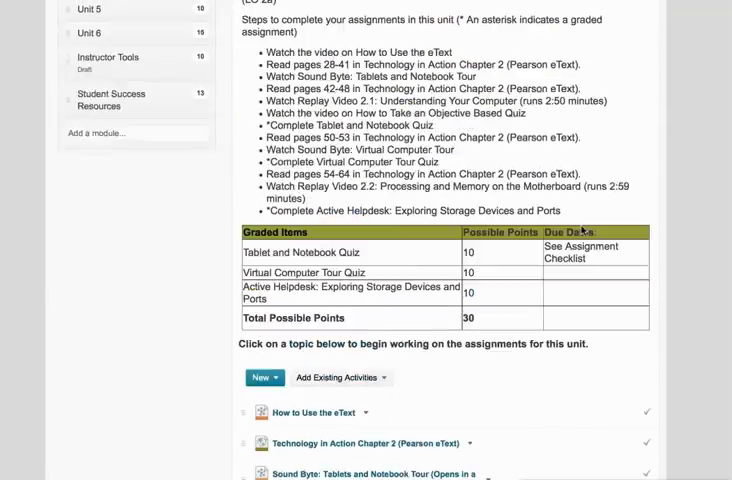
scroll(down, 3)
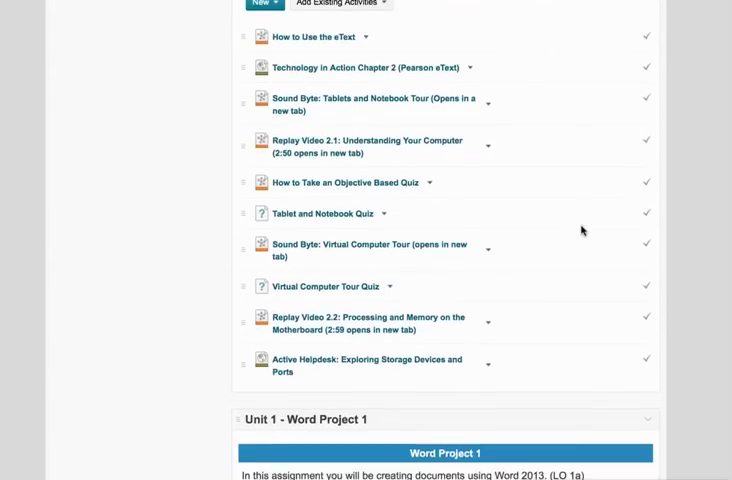
scroll(down, 3)
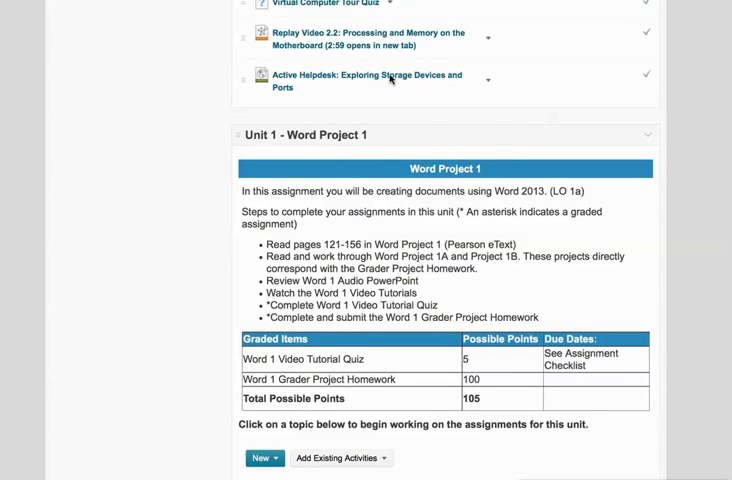
scroll(down, 3)
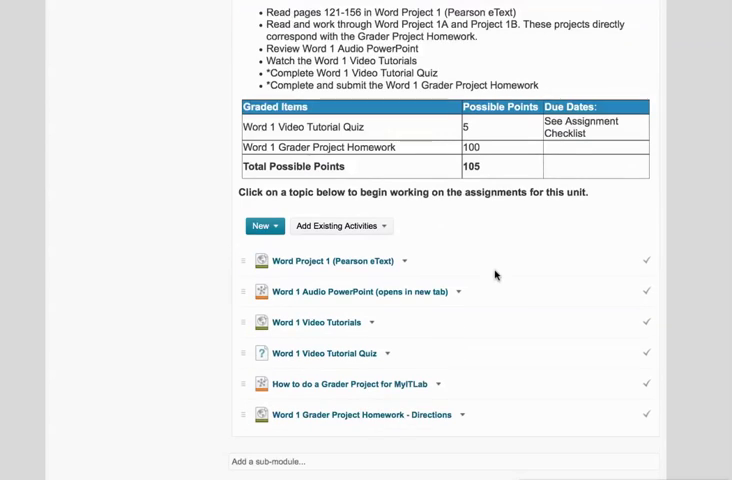
mouse_move(339, 420)
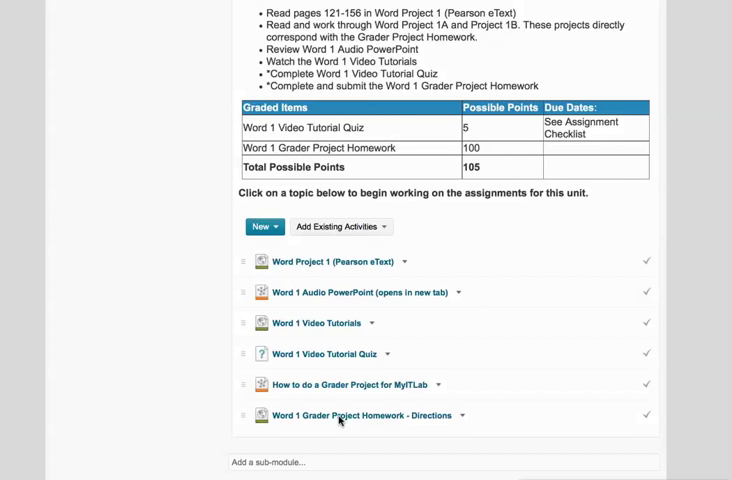
mouse_move(212, 418)
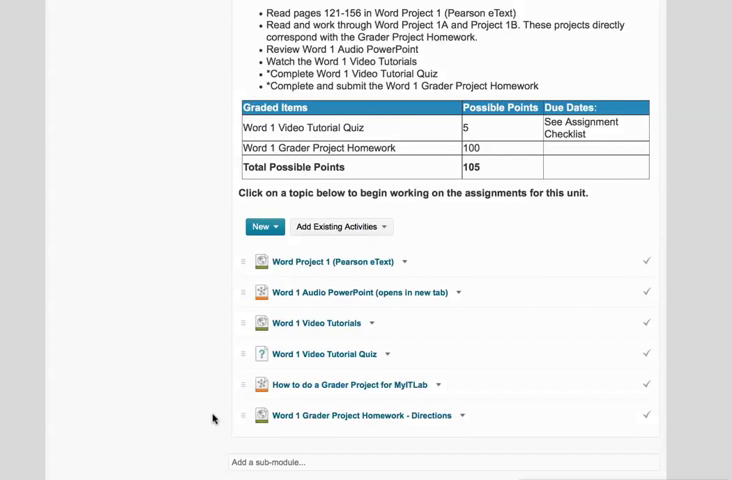
mouse_move(350, 432)
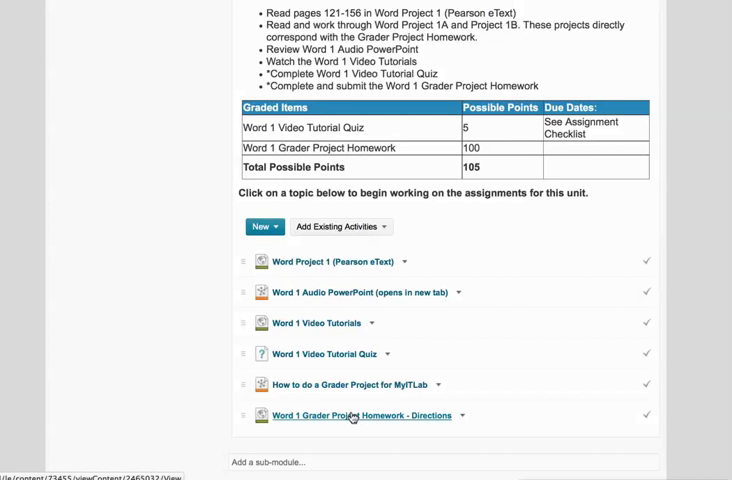
mouse_move(335, 280)
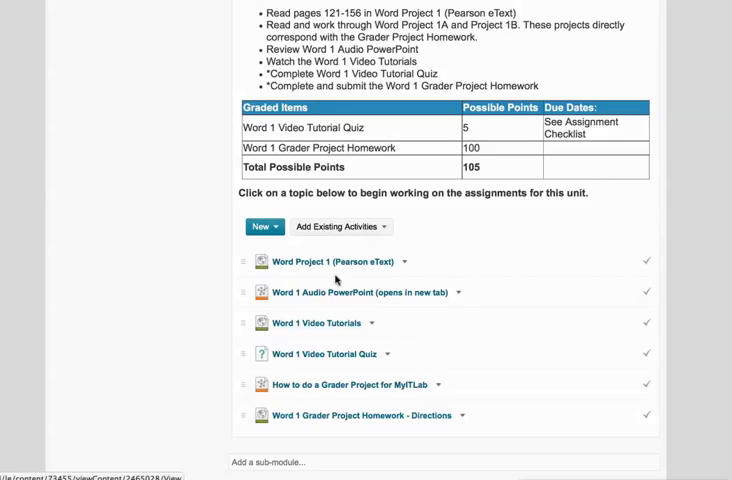
- View the Word 1 Grader Project Homework directions and follow their link to the Unit 1 materials
click(356, 415)
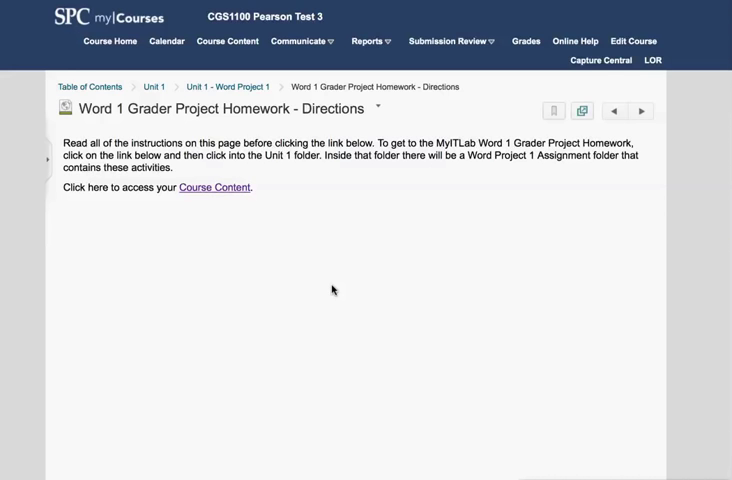
mouse_move(313, 206)
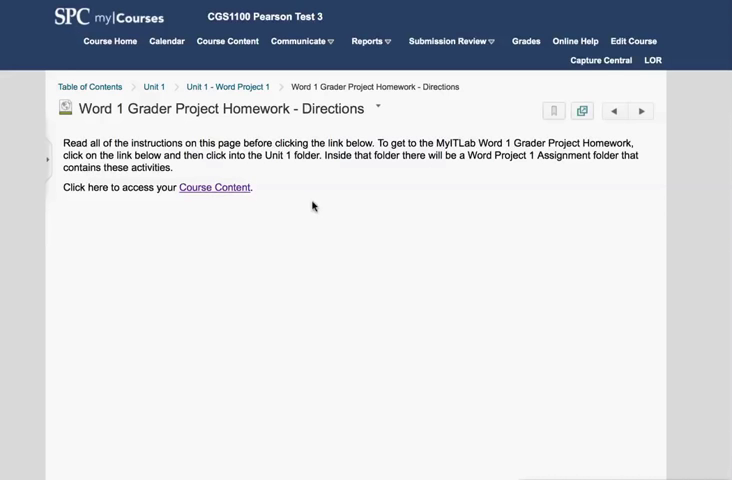
mouse_move(345, 271)
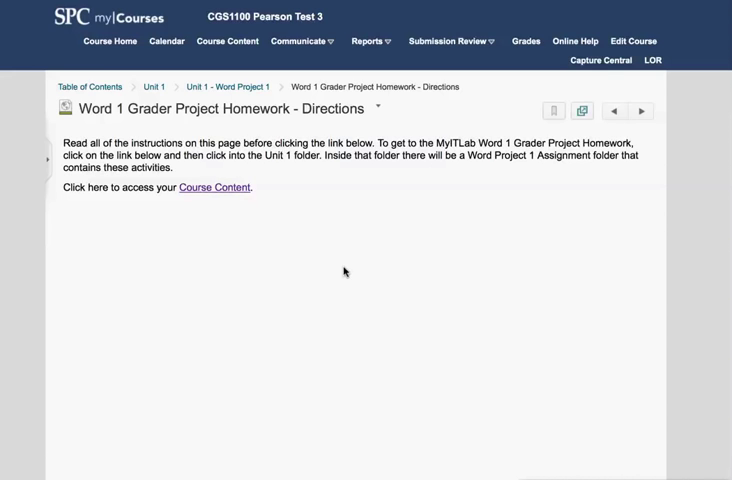
mouse_move(80, 178)
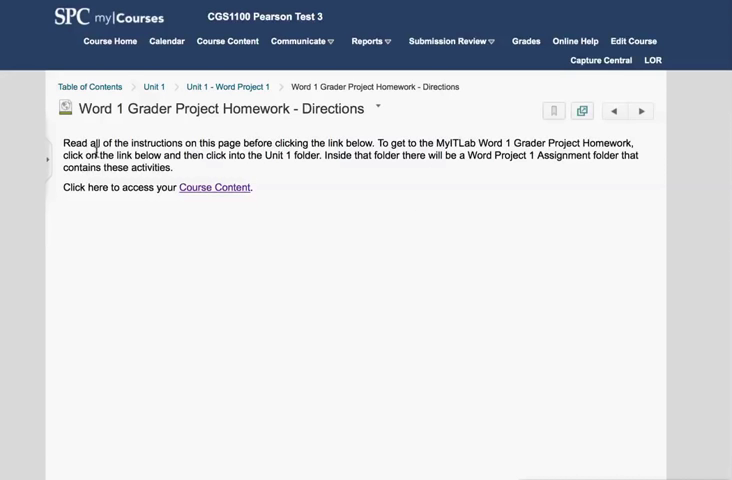
mouse_move(410, 158)
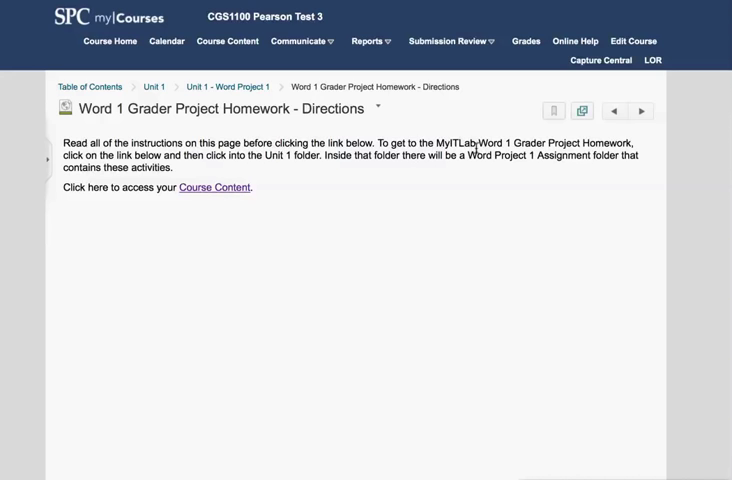
mouse_move(573, 143)
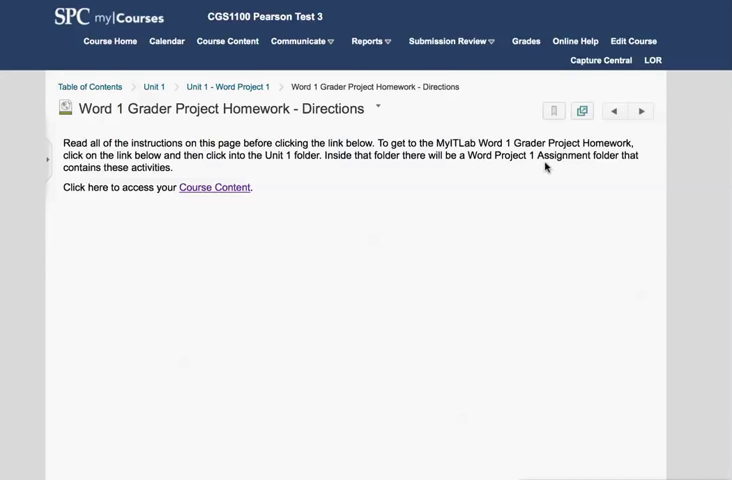
mouse_move(207, 314)
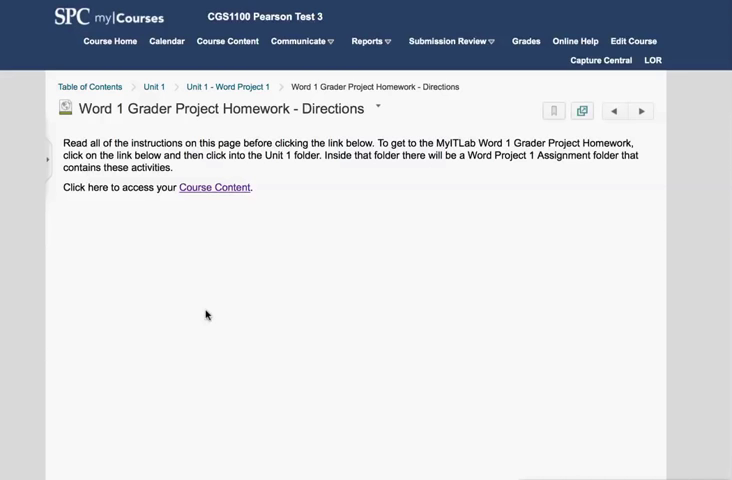
mouse_move(270, 290)
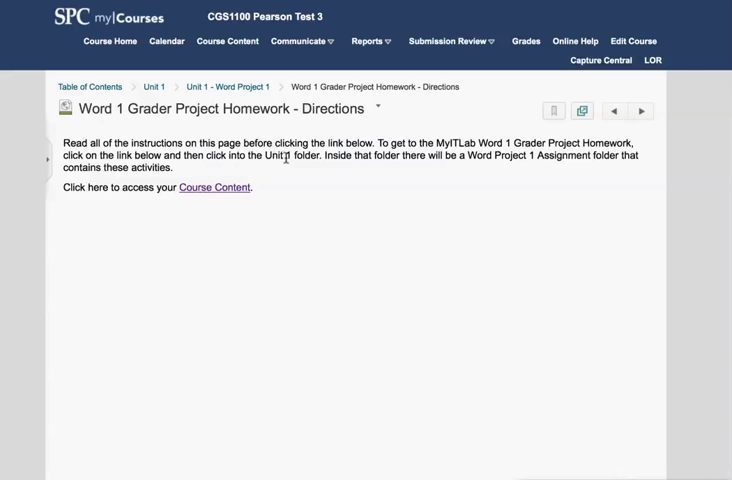
mouse_move(333, 317)
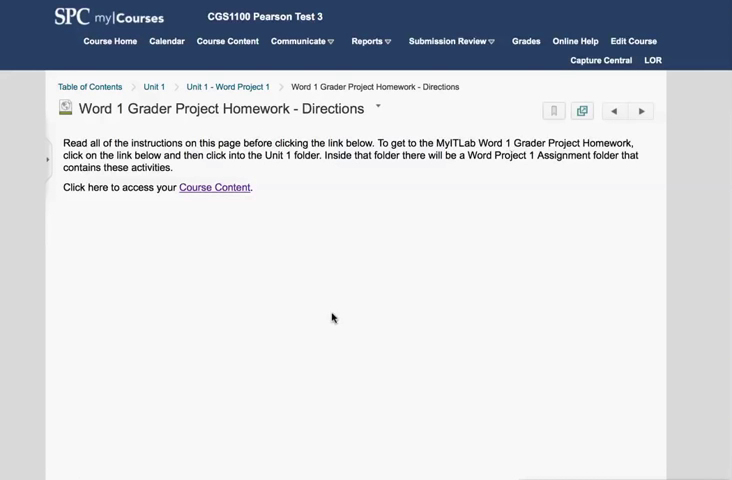
mouse_move(213, 188)
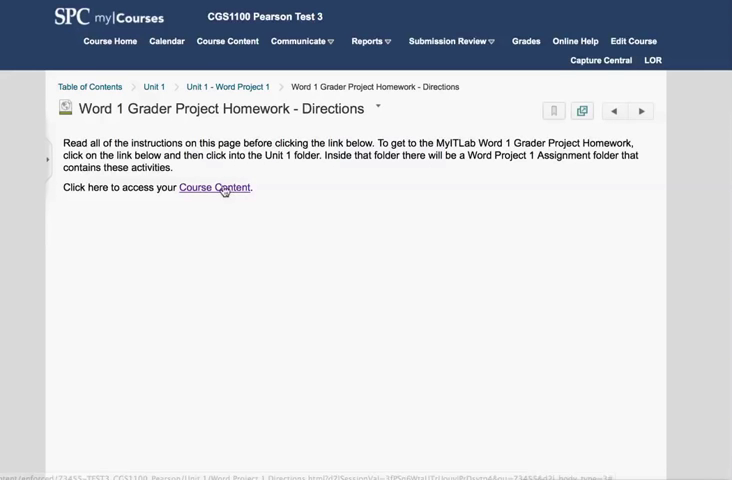
click(216, 188)
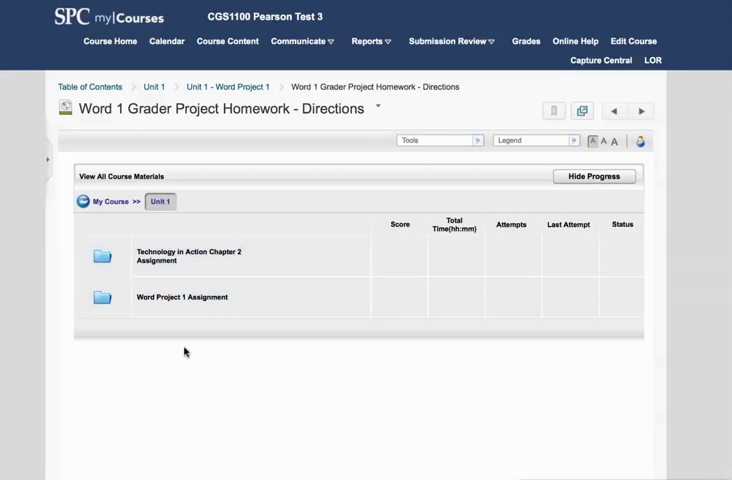
mouse_move(210, 267)
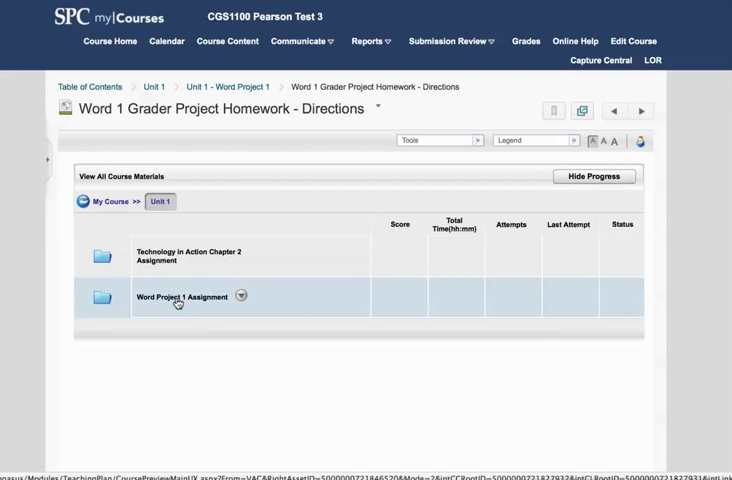
- Enter the Word Project 1 Assignment folder showing the grader homework, solution PDF and eText
click(183, 297)
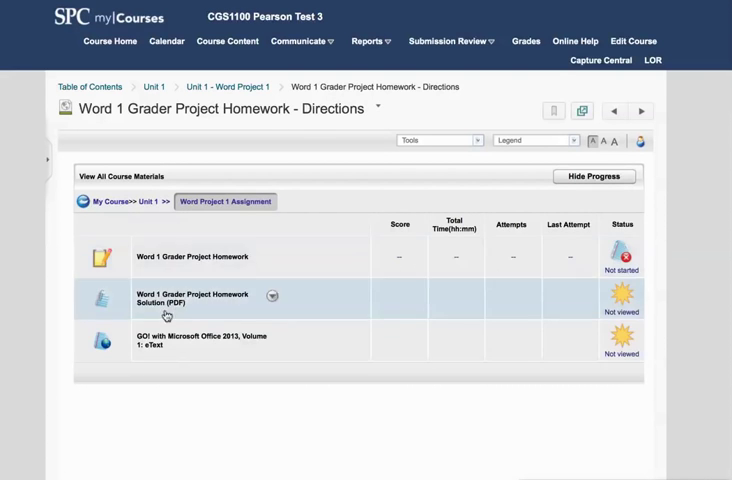